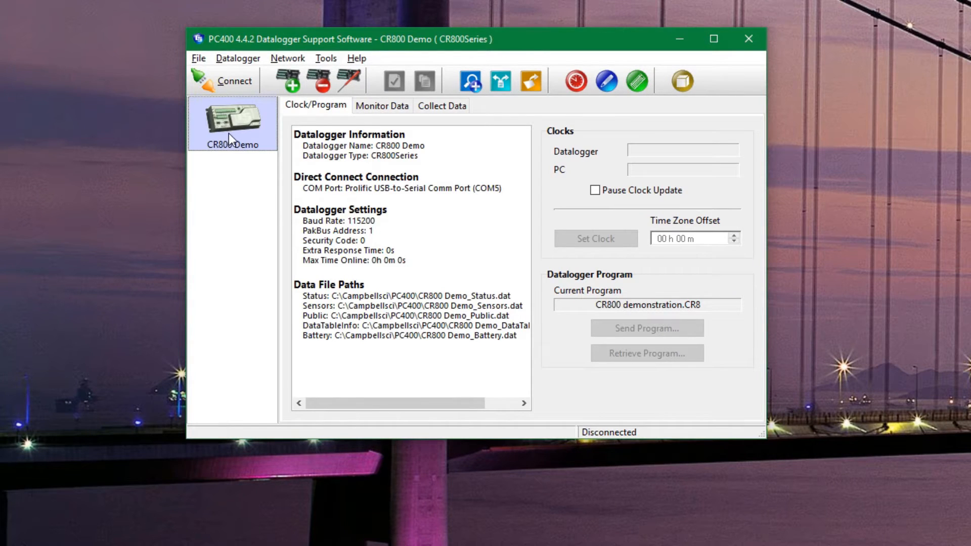
mouse_move(286, 108)
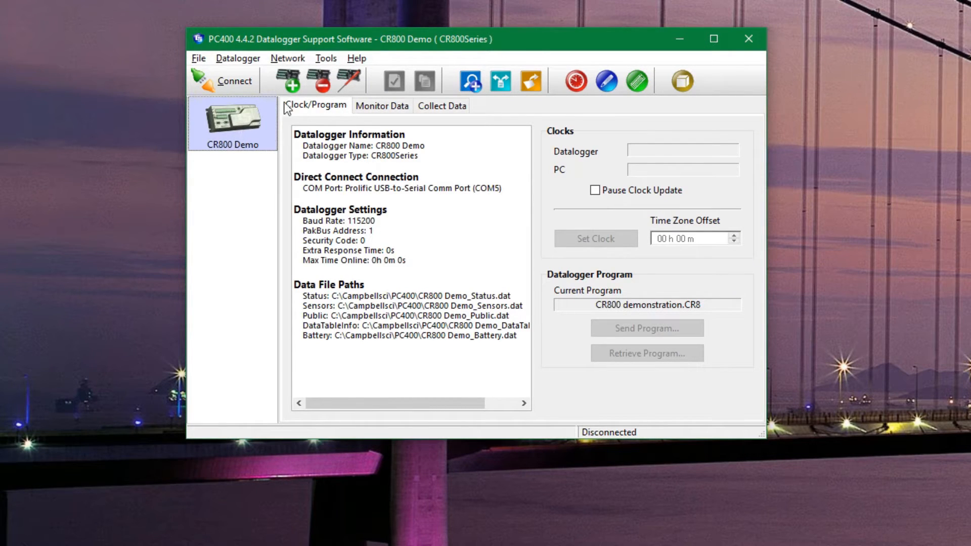
mouse_move(225, 90)
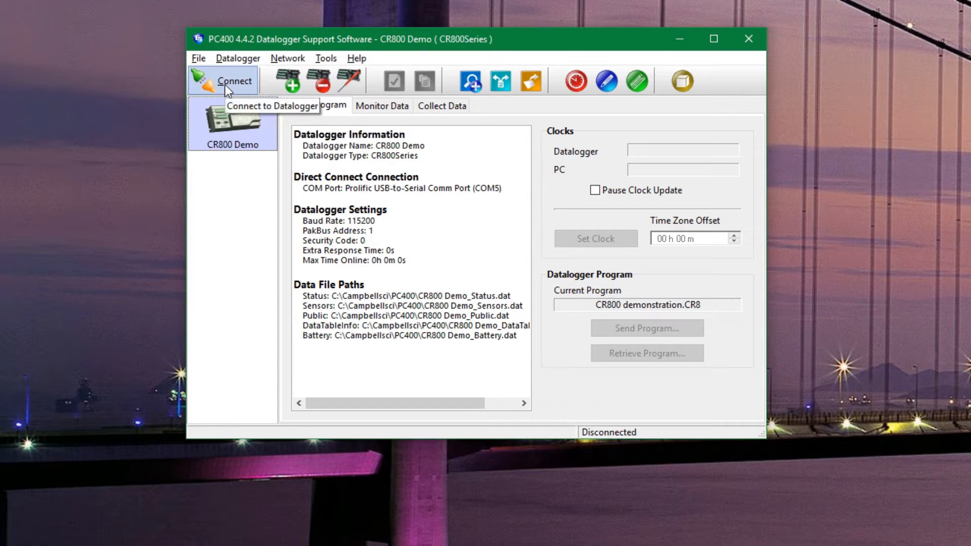
- Connect to the CR800 Demo datalogger from the toolbar
click(228, 81)
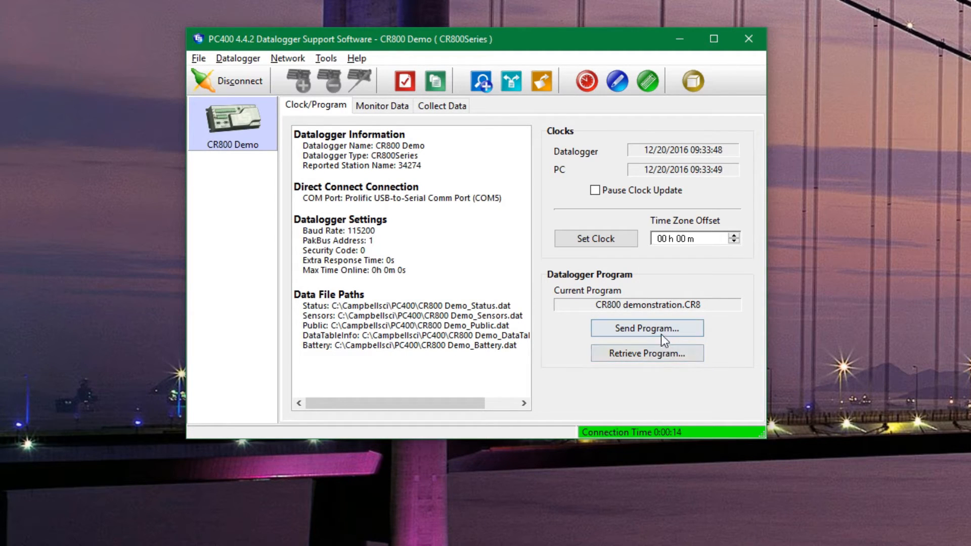
mouse_move(718, 319)
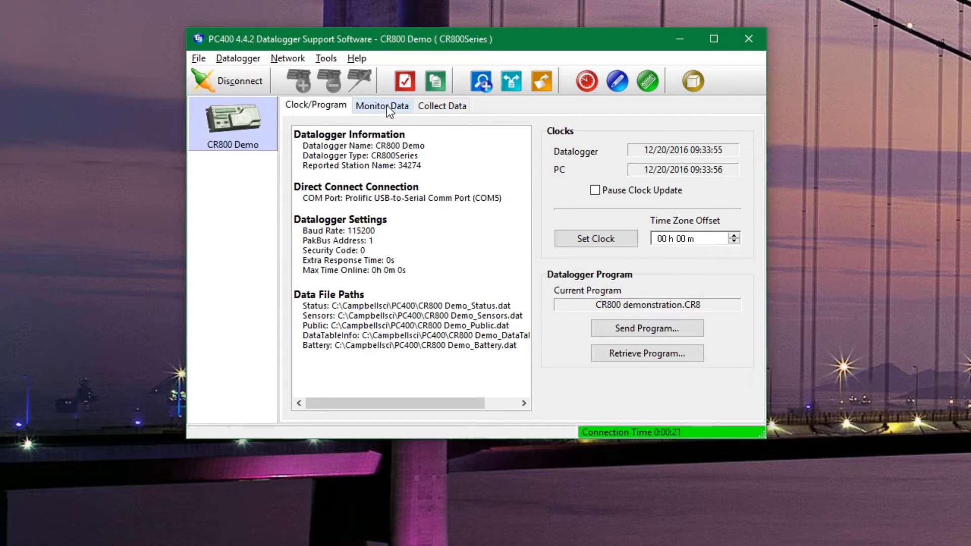
- Add the Sensors table fields (RecNum, TimeStamp, Temp_F_AVG_indoor, Rain_in_Tot) to an empty Monitor Data column
click(381, 106)
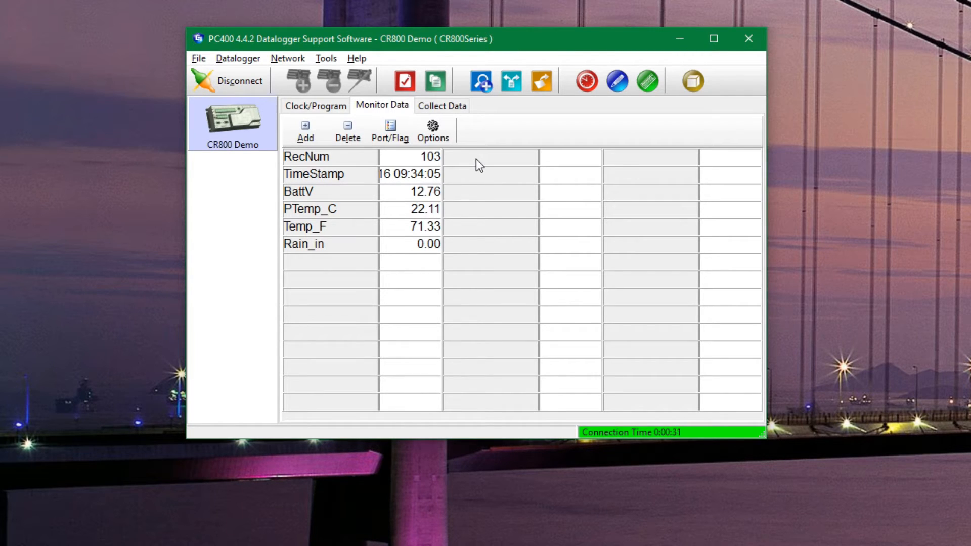
click(489, 155)
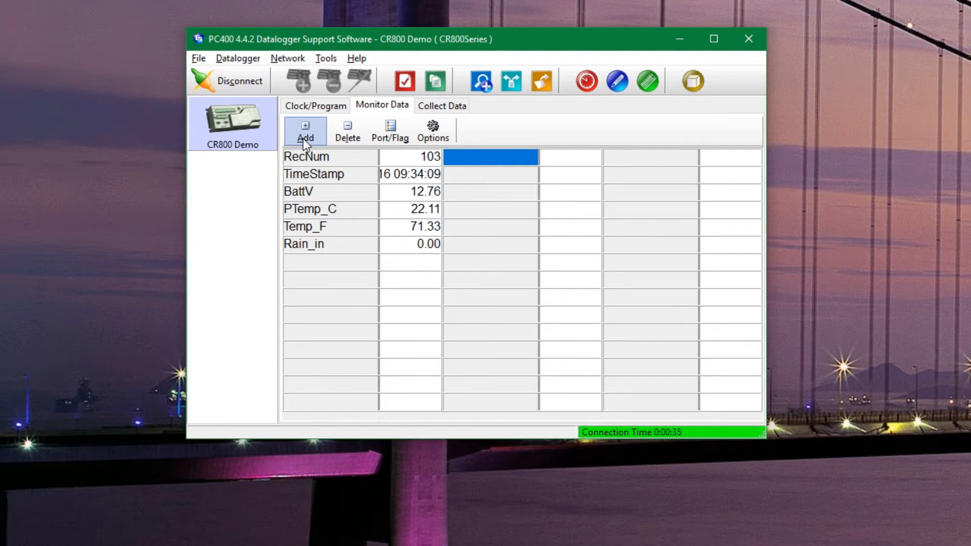
click(305, 130)
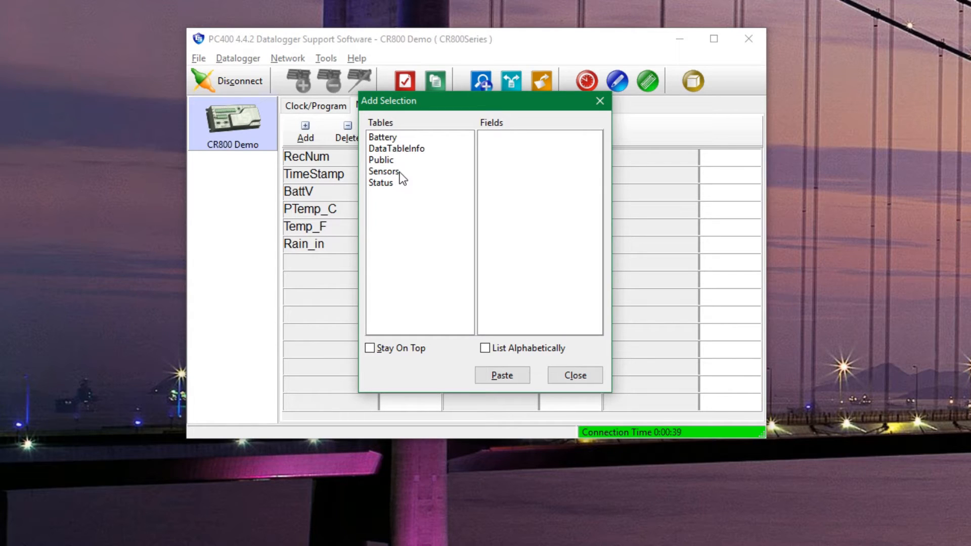
click(385, 172)
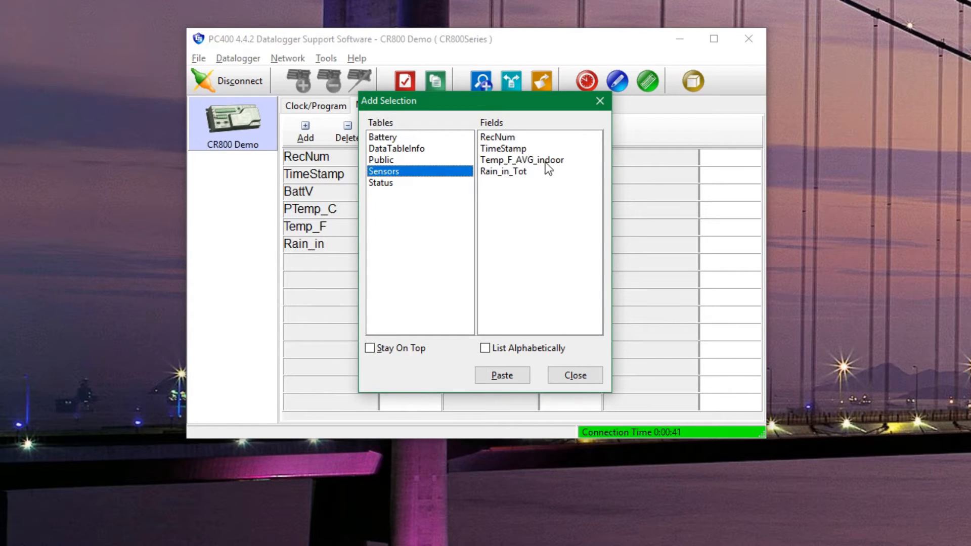
mouse_move(534, 169)
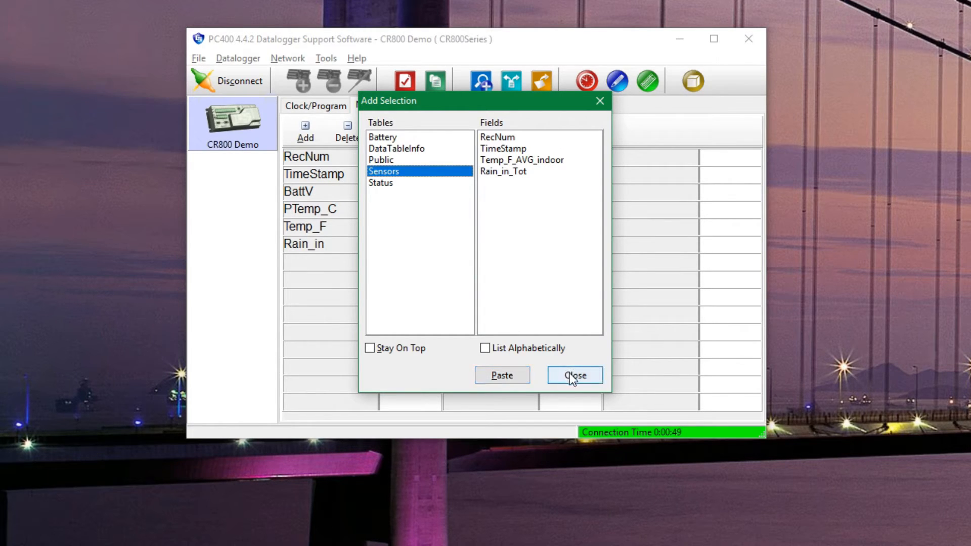
click(573, 375)
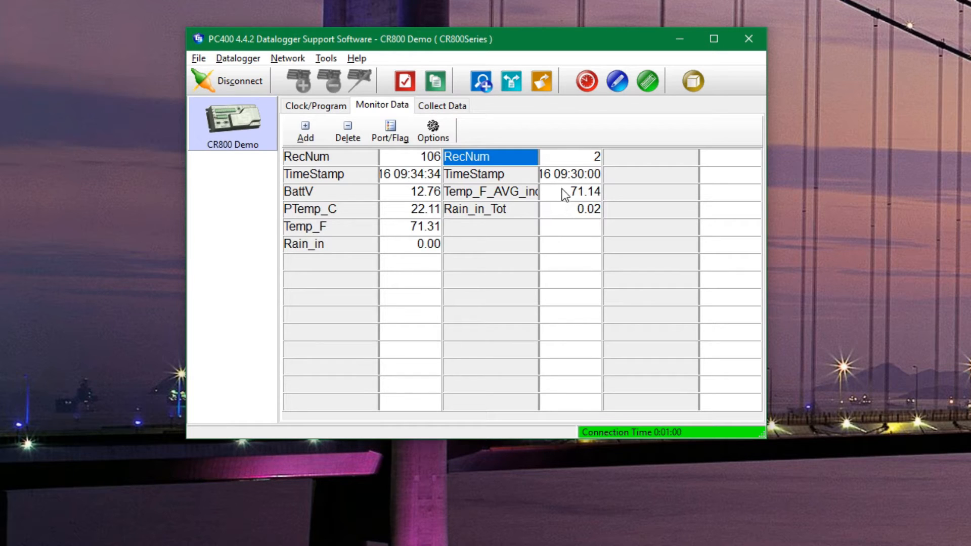
mouse_move(498, 130)
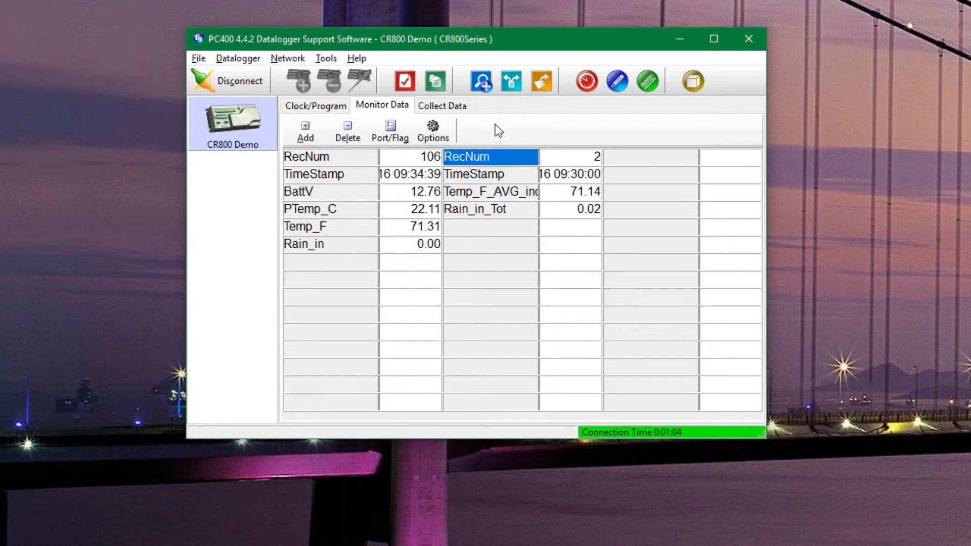
- On Collect Data, set the Sensors table's output file to save on the Desktop
click(441, 106)
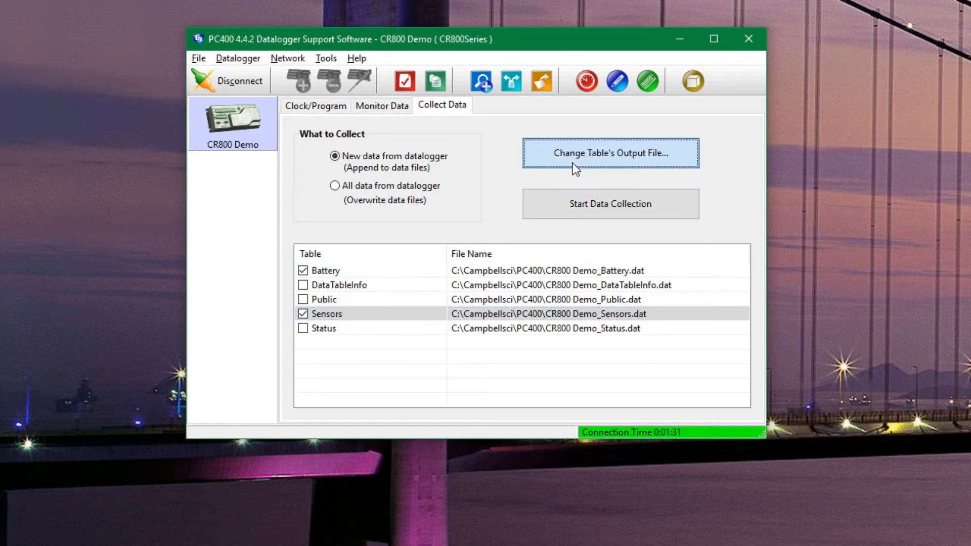
click(609, 153)
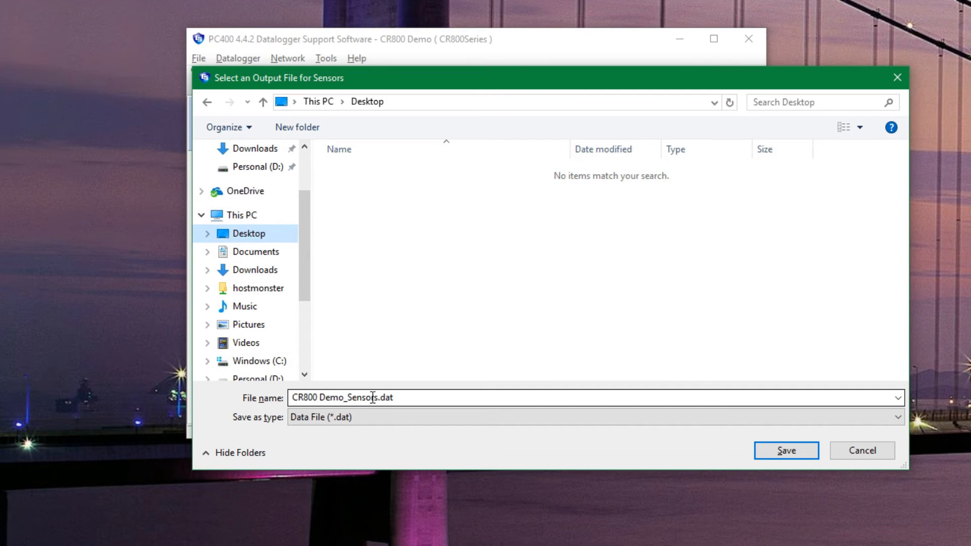
click(785, 450)
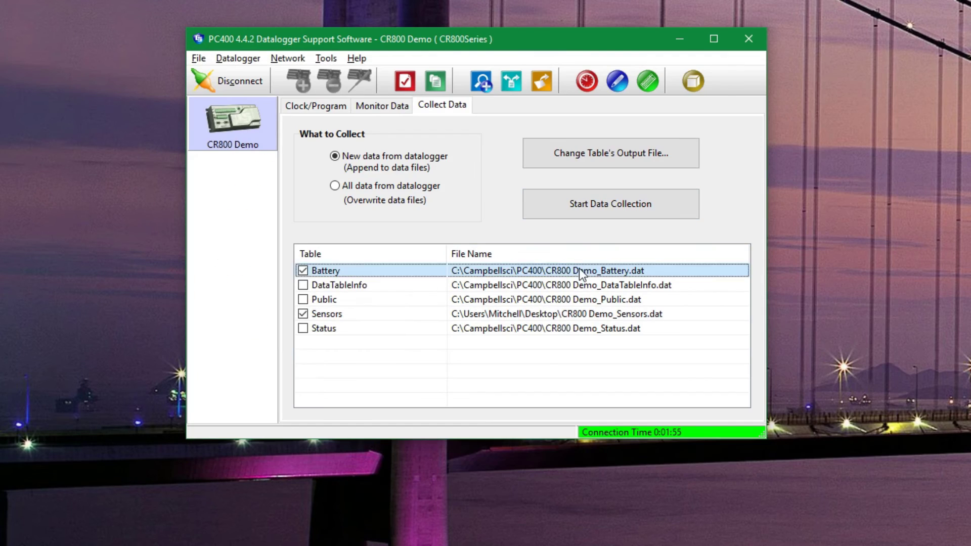
- Set the Battery table's output file to save on the Desktop as well
click(609, 153)
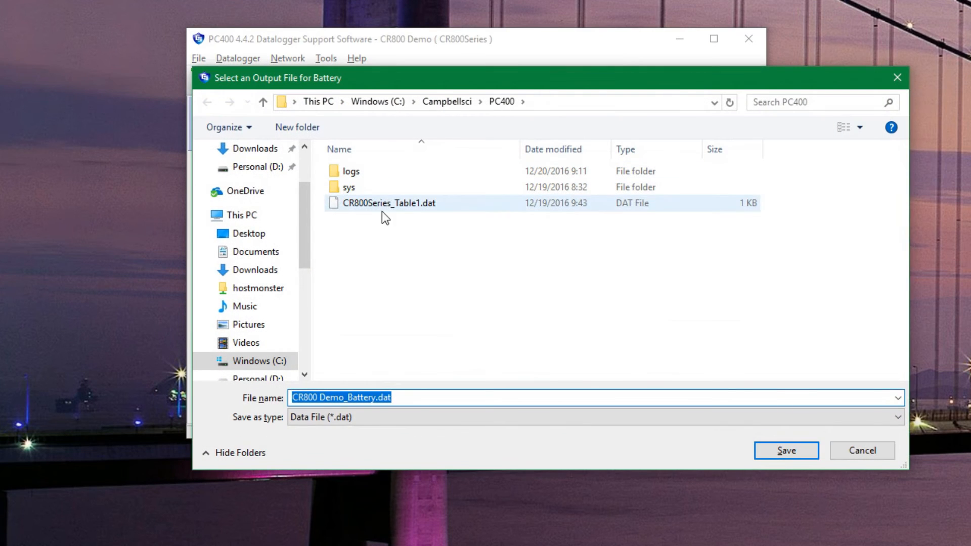
click(249, 234)
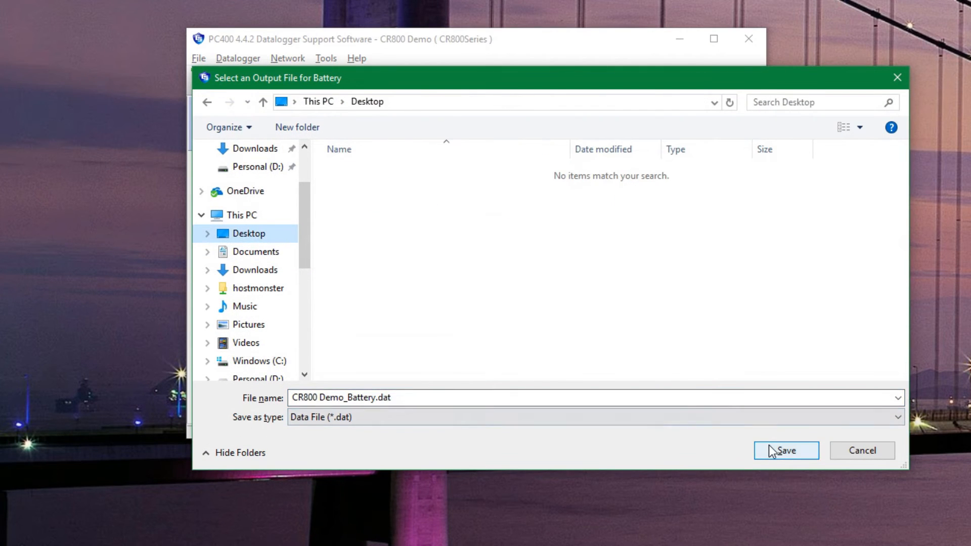
click(785, 451)
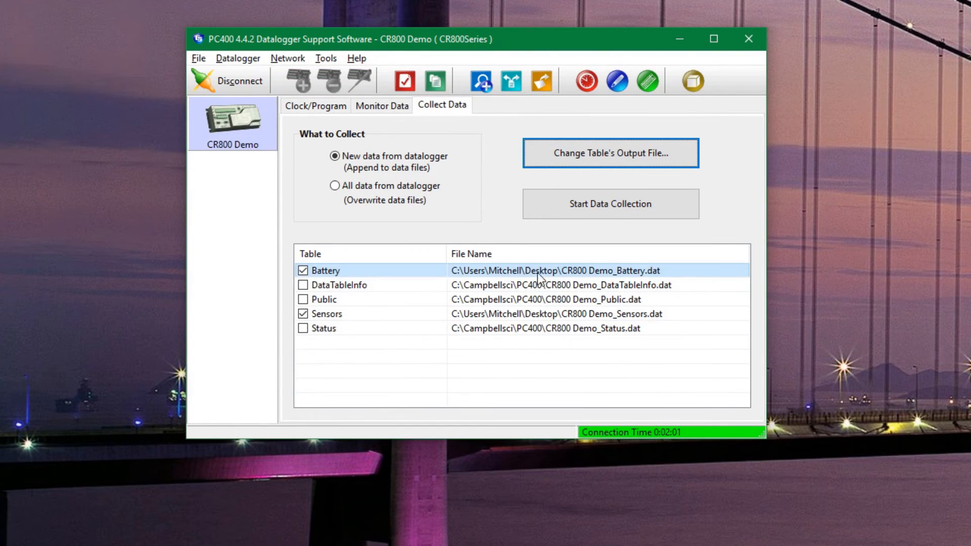
- Run data collection and open the collected Sensors file in View Pro
click(609, 204)
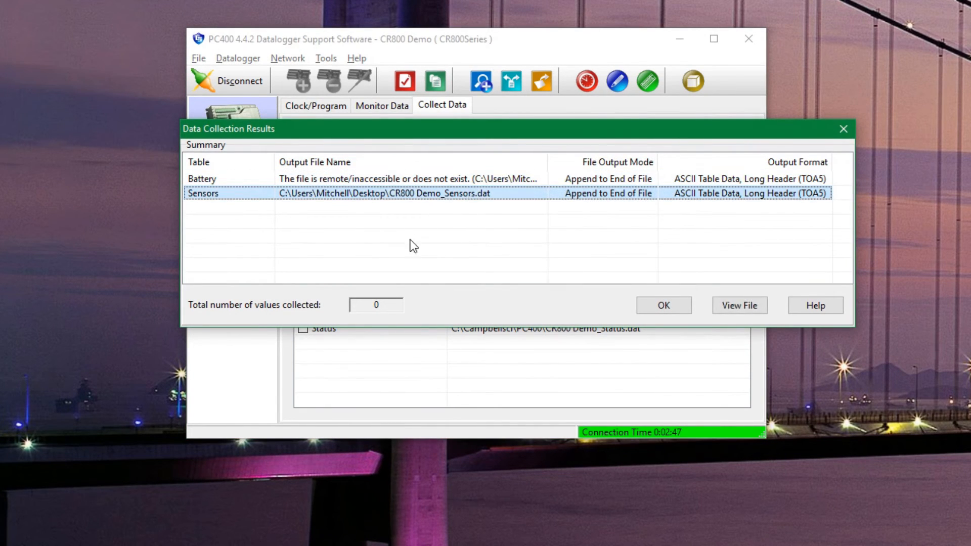
mouse_move(306, 240)
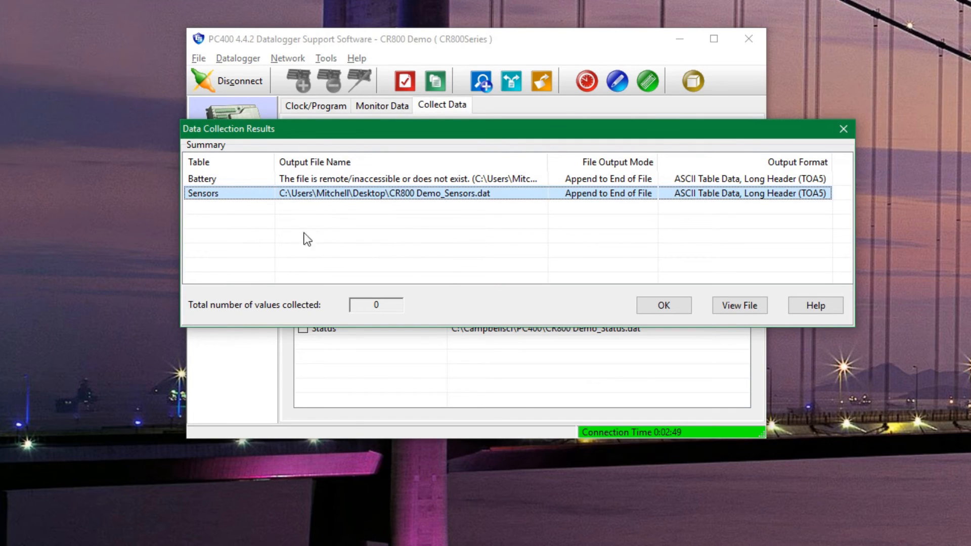
mouse_move(510, 208)
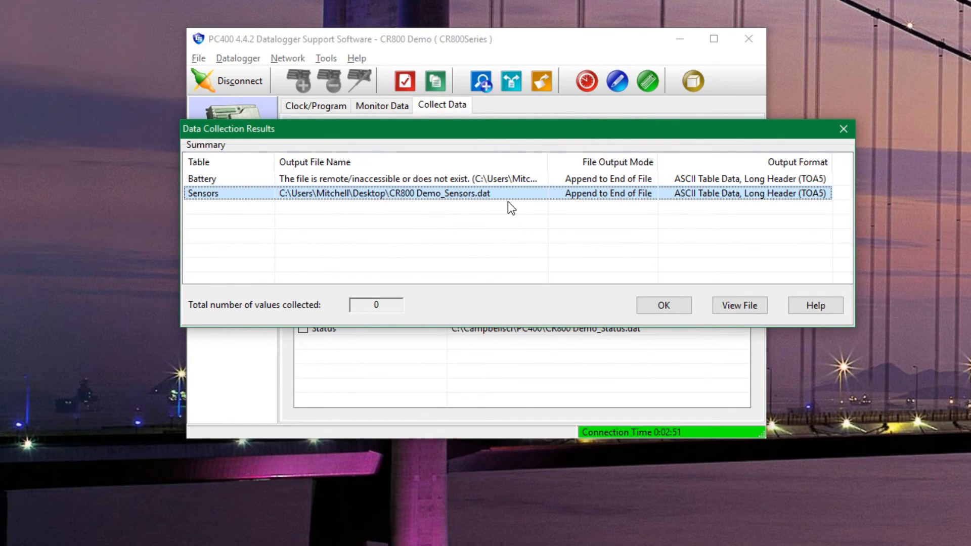
mouse_move(739, 305)
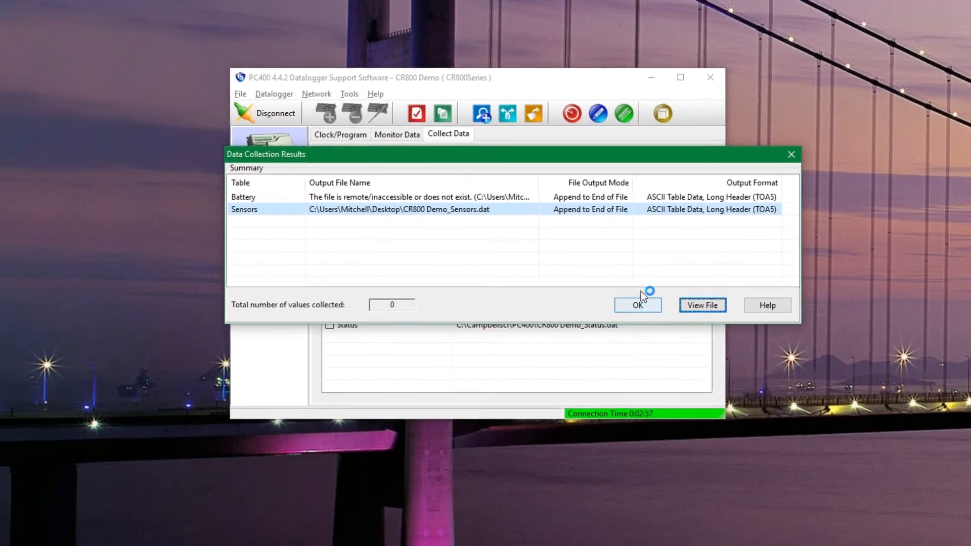
click(703, 304)
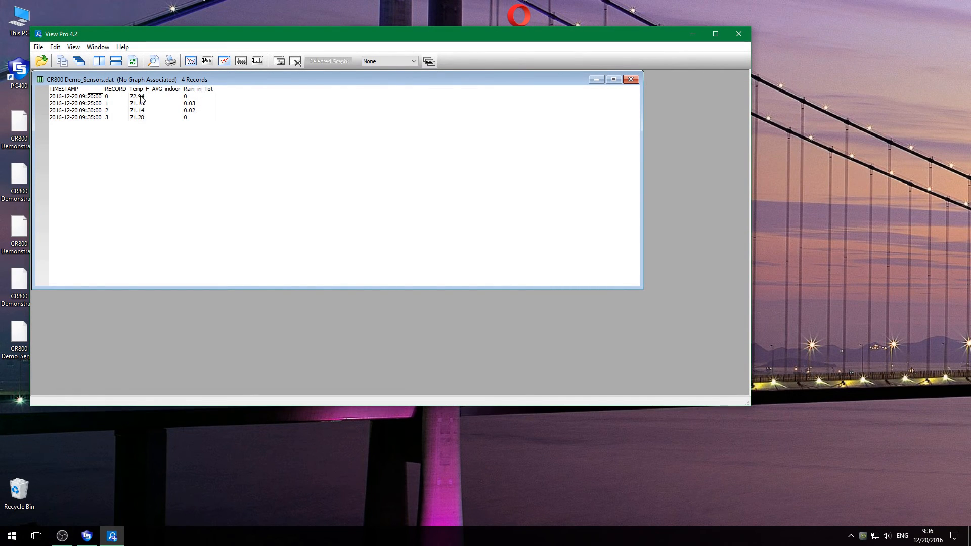
- Graph the Temp_F_AVG_indoor and Rain_in_Tot columns as a line graph
drag(136, 97, 161, 118)
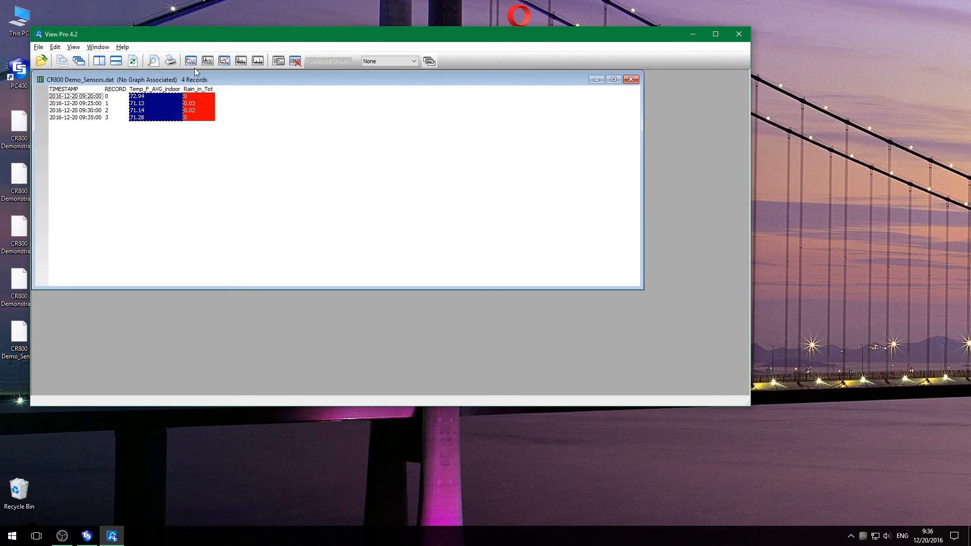
click(192, 60)
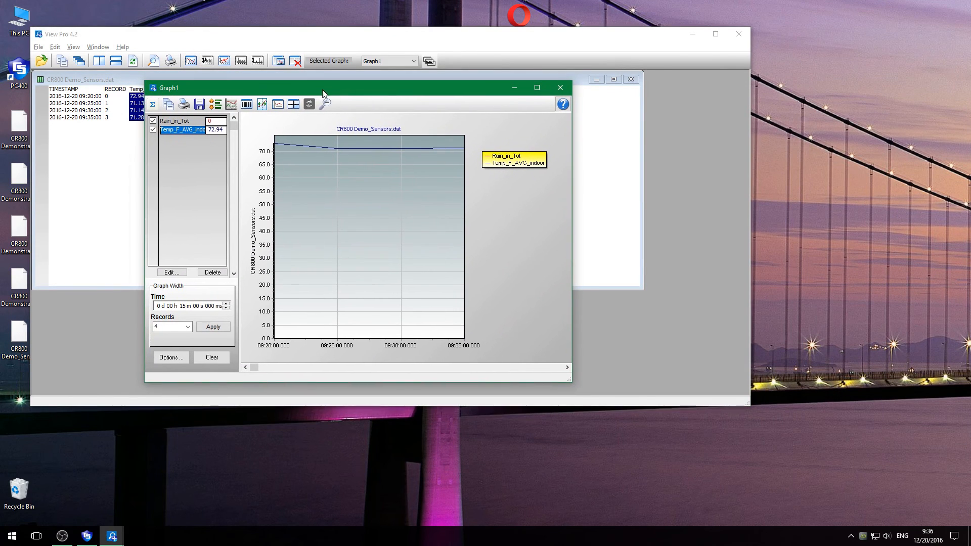
- Toggle the temperature trace off and on to view rainfall alone, then close View Pro
click(175, 120)
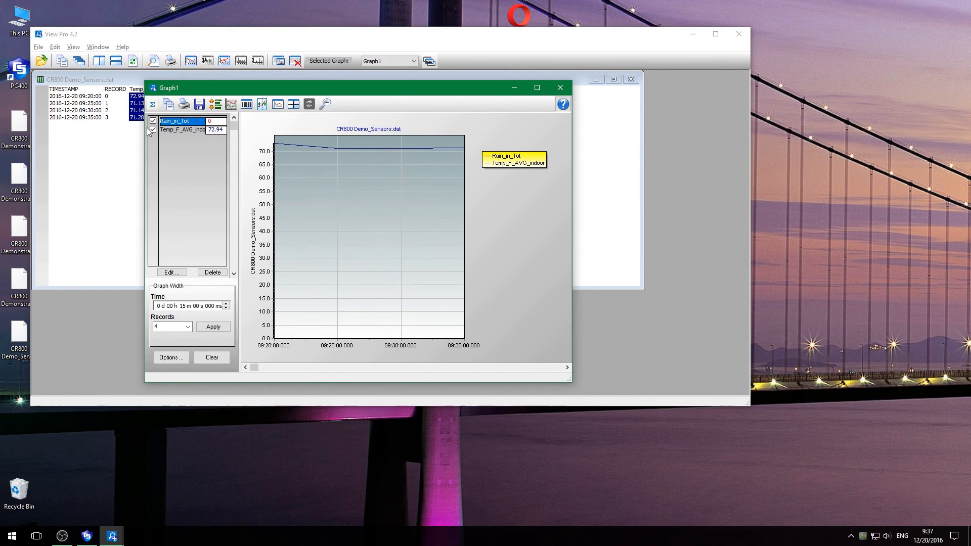
click(153, 129)
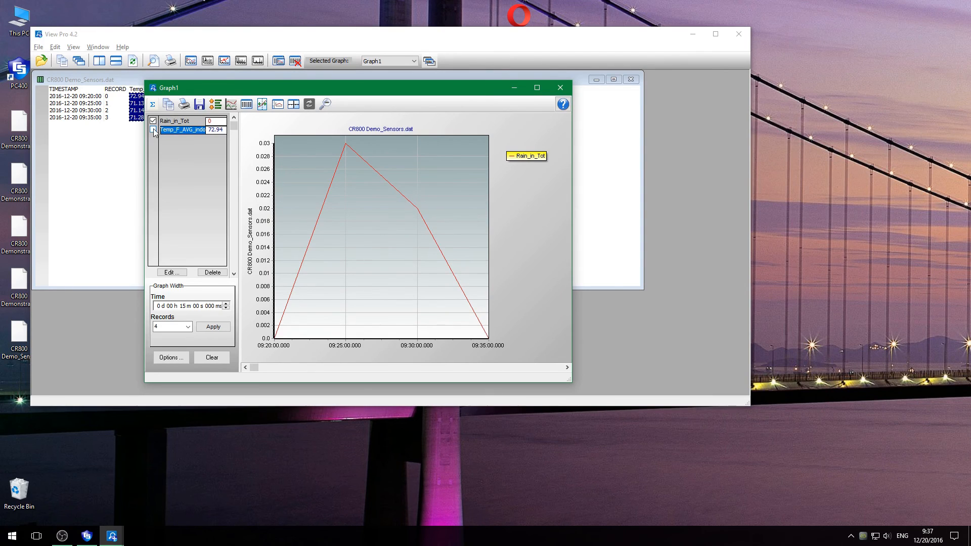
click(152, 129)
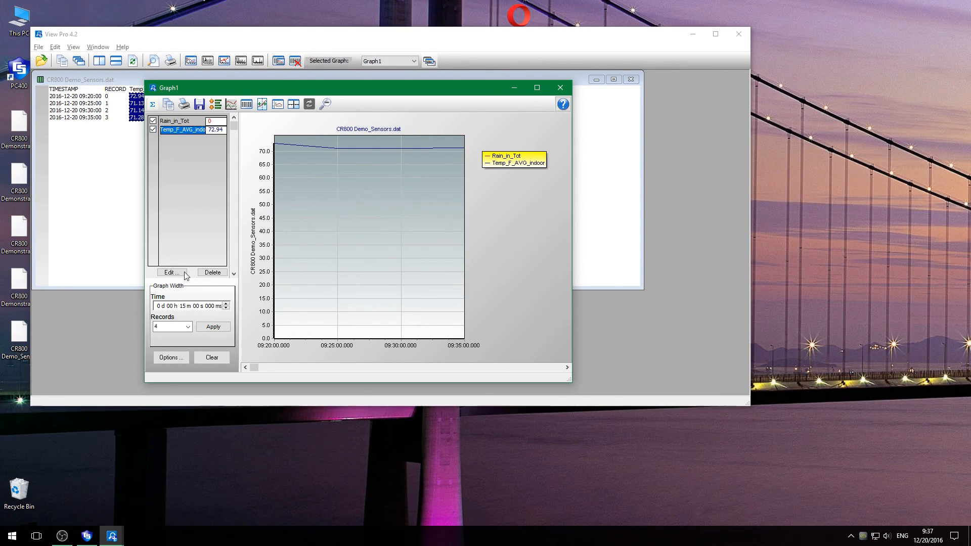
mouse_move(554, 126)
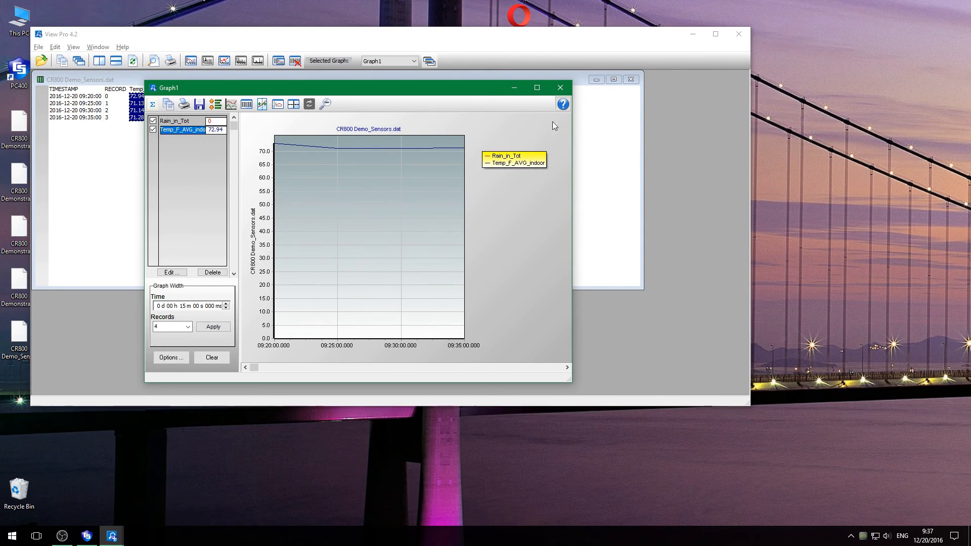
click(560, 87)
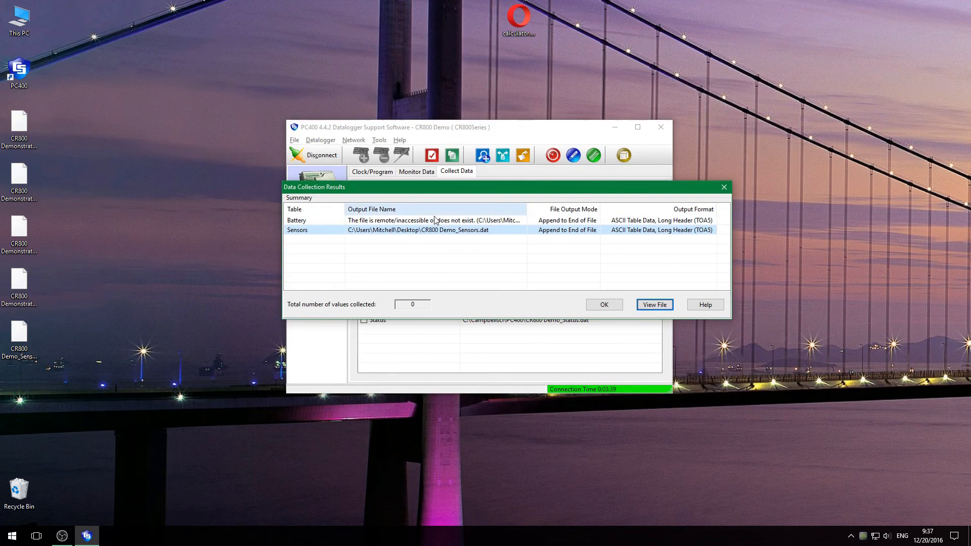
- Dismiss the Data Collection Results and disconnect from the CR800 Demo
click(603, 304)
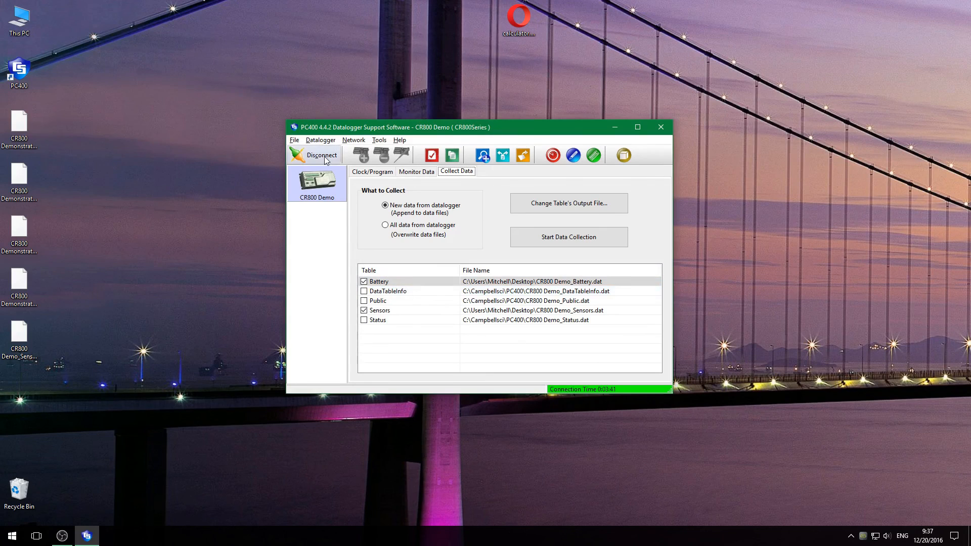
mouse_move(315, 155)
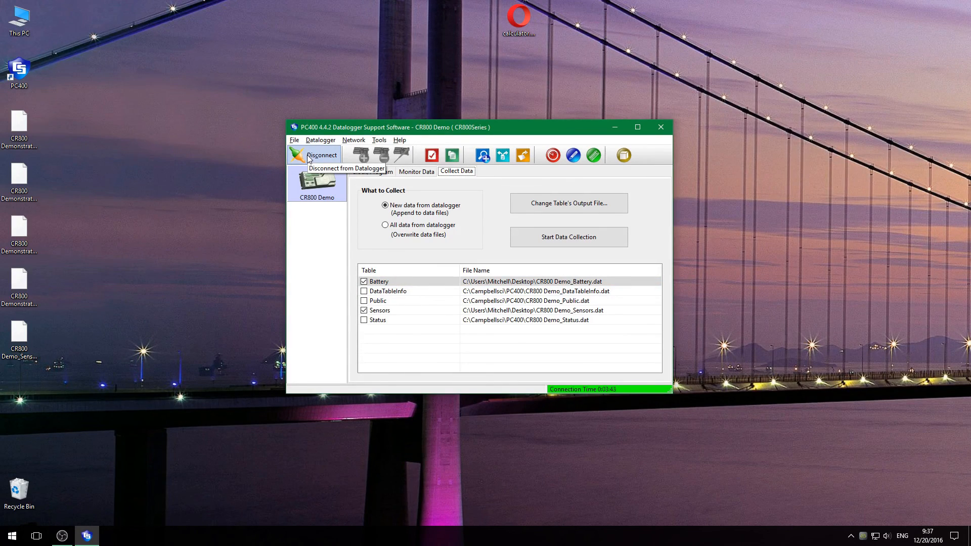
click(321, 154)
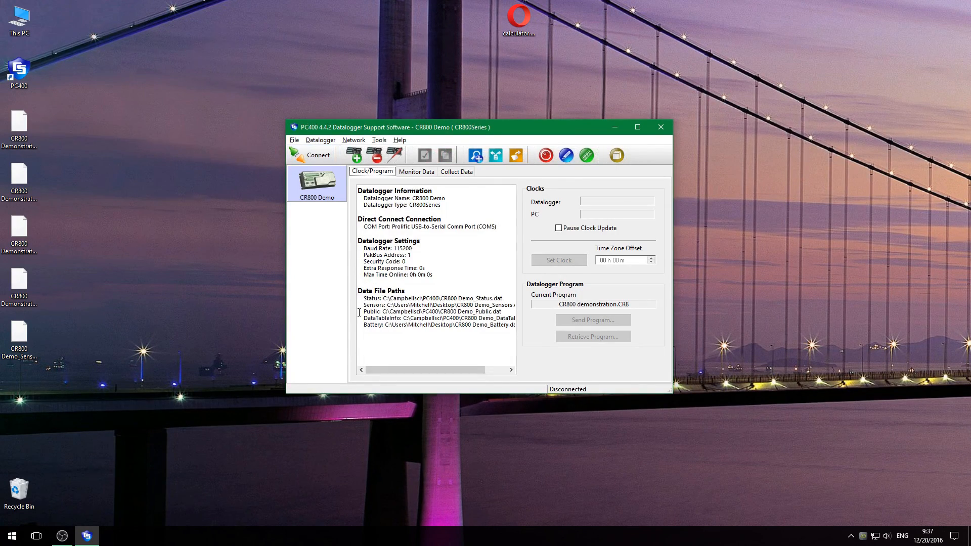